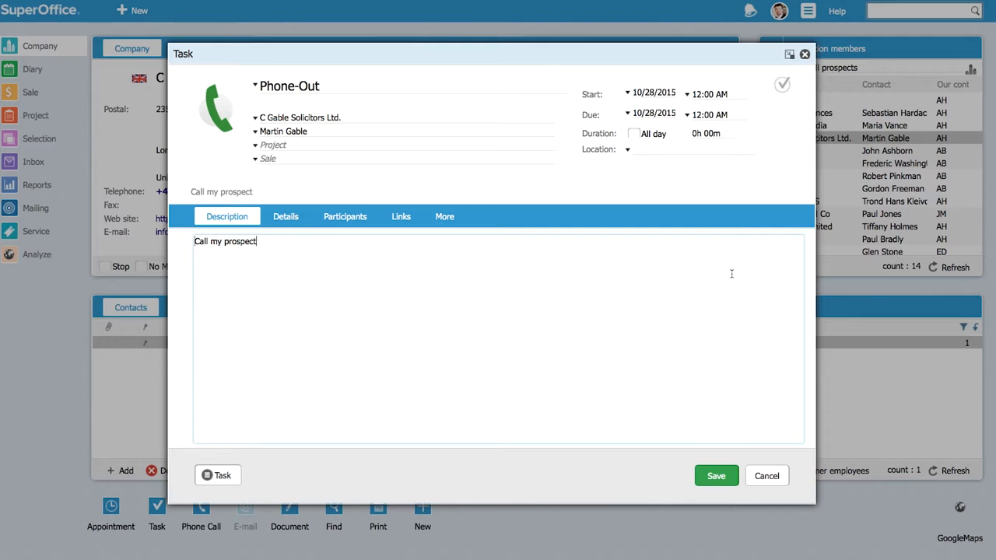
mouse_move(725, 181)
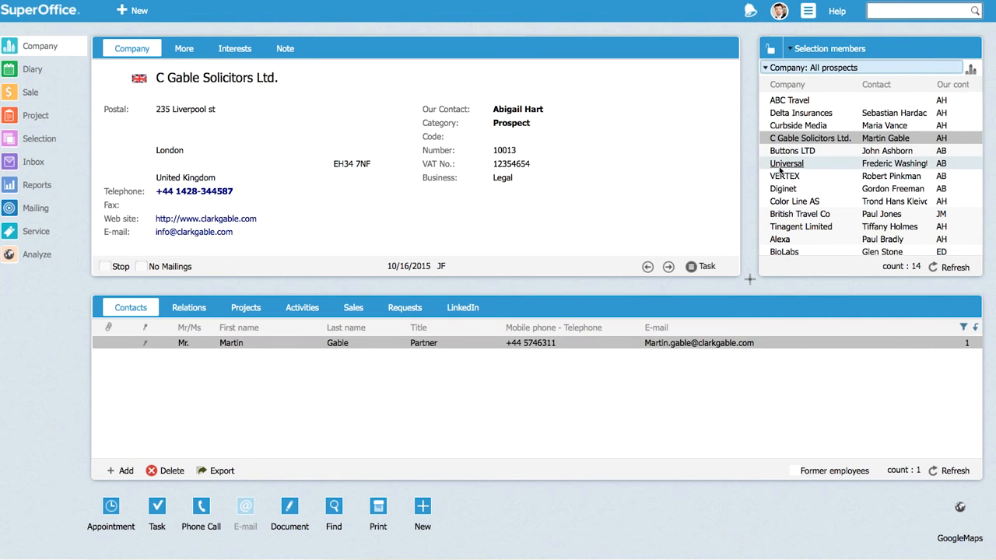
Start a task for Universal with the description 'Call about our project'.
click(786, 163)
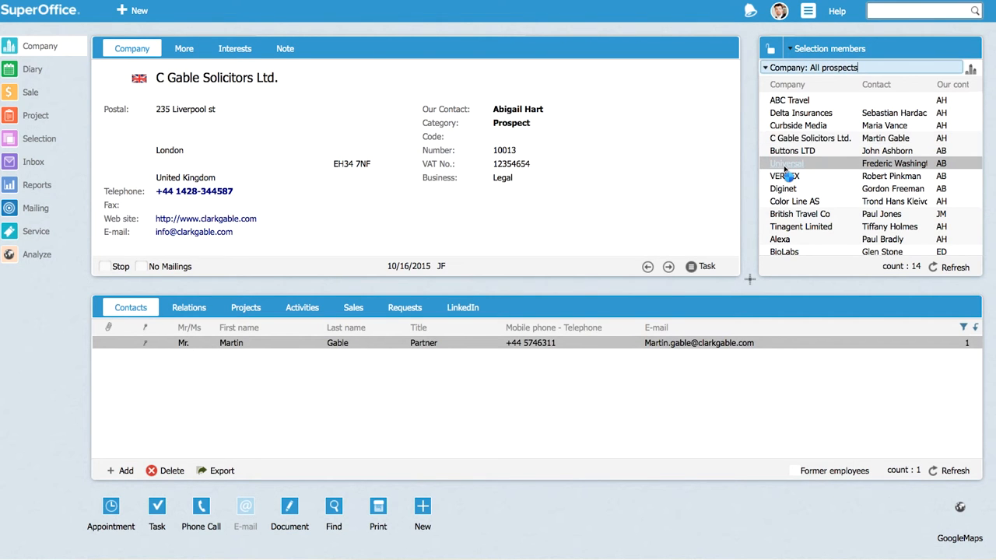
click(786, 163)
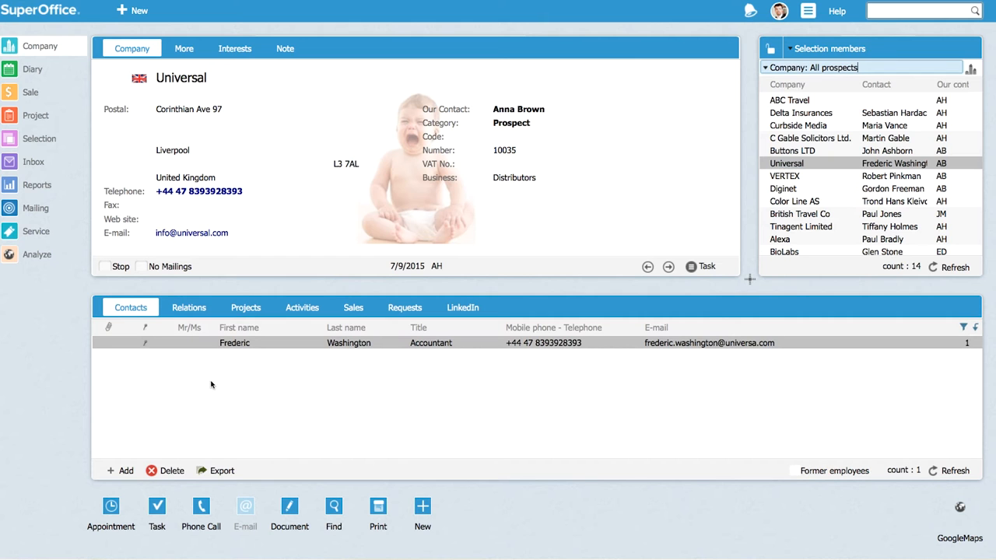
click(156, 513)
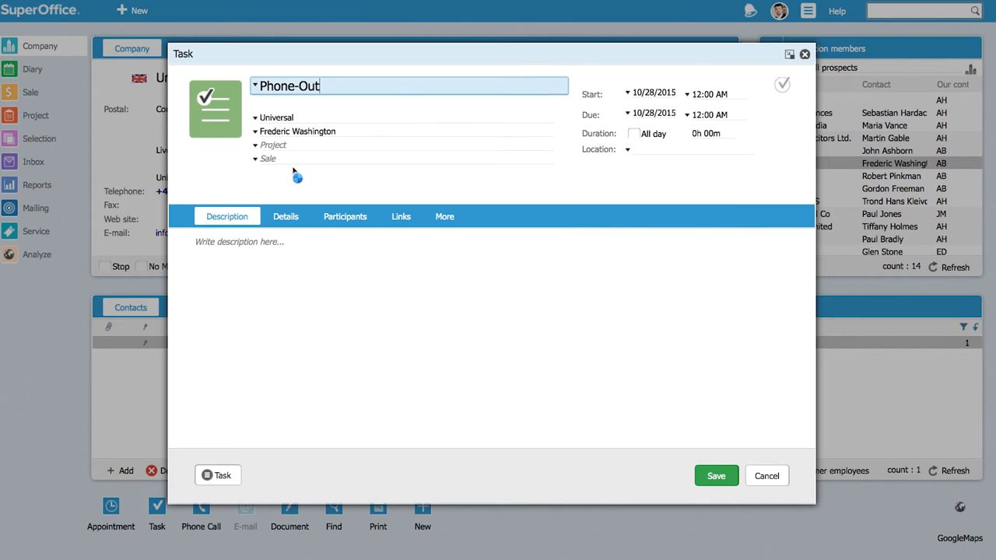
click(292, 253)
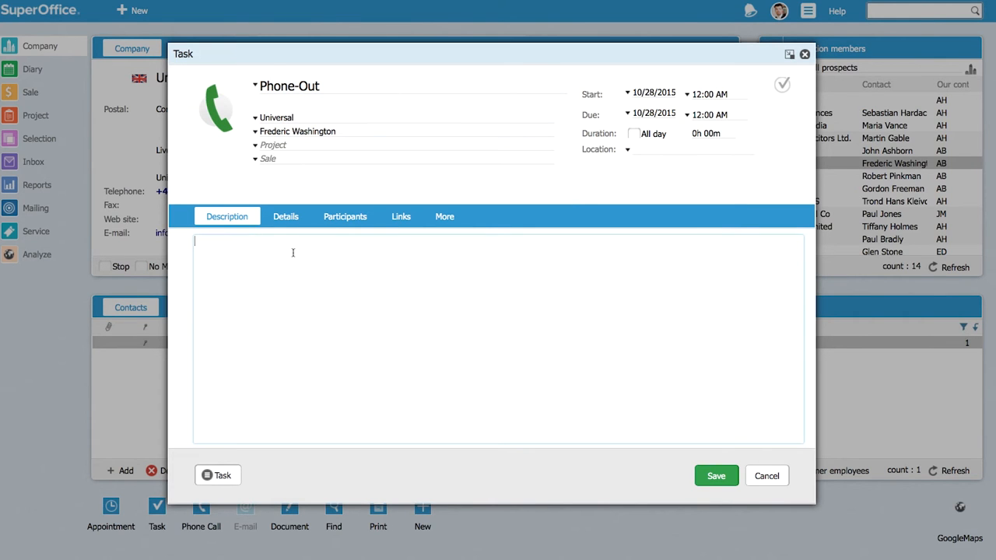
text(Call about our project)
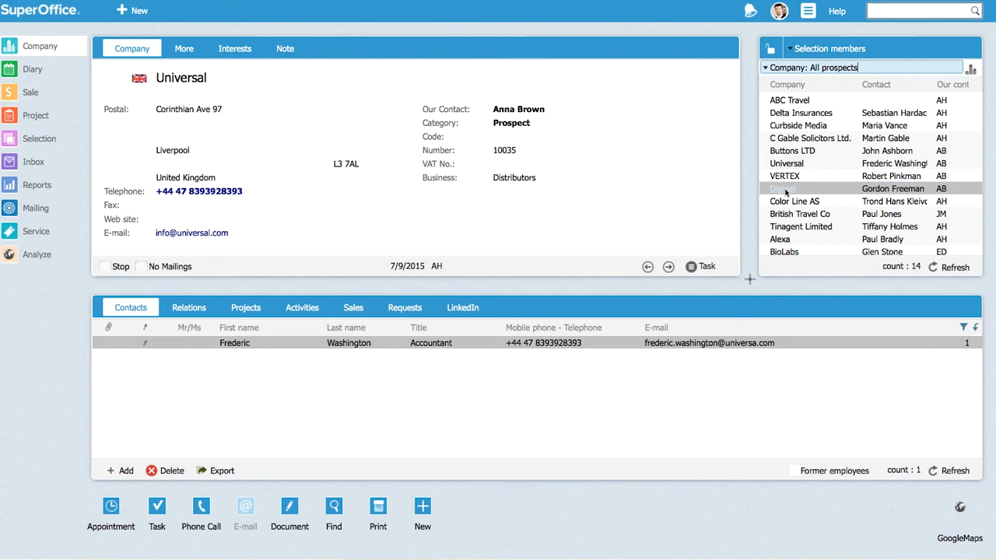
Save a Phone-Out task for Diginet described 'Call about our project'.
click(783, 188)
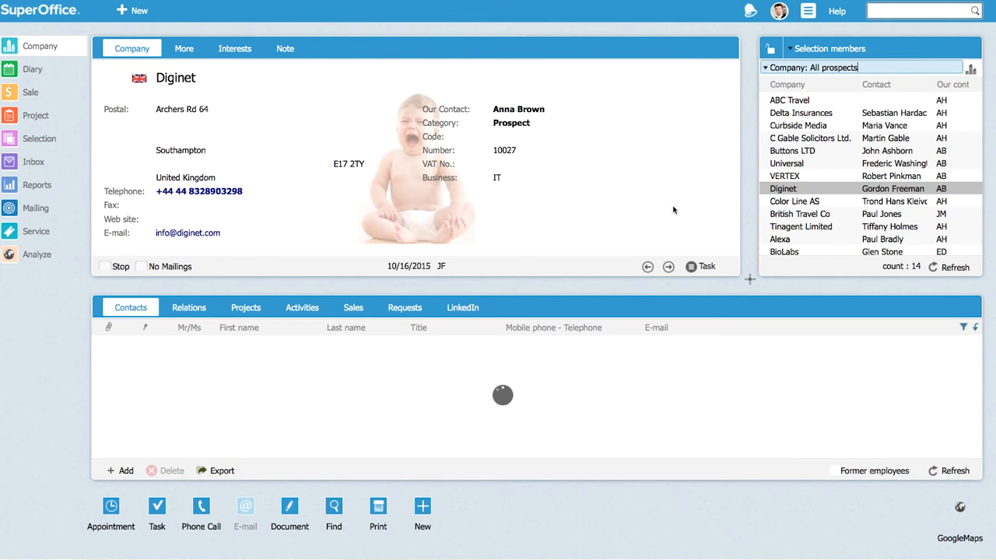
click(155, 513)
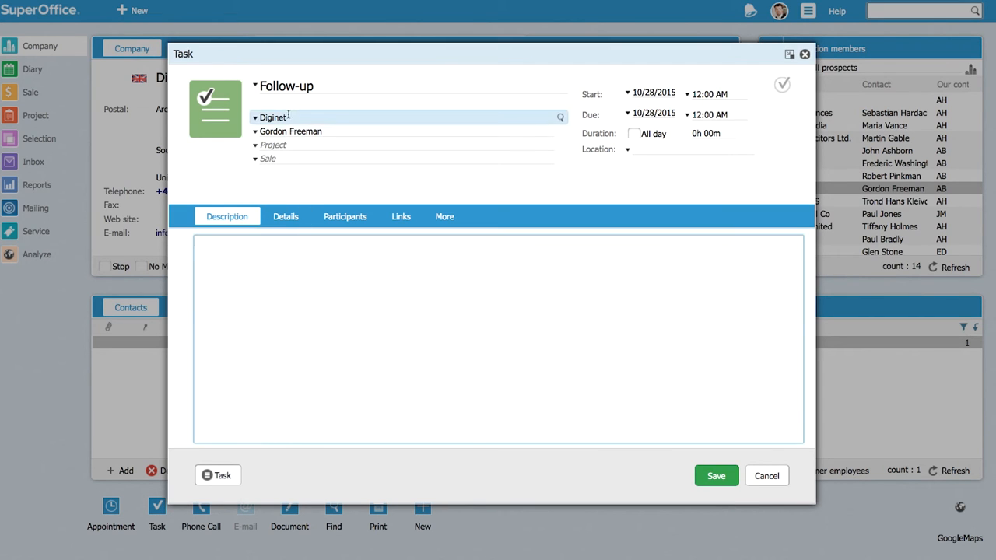
click(280, 86)
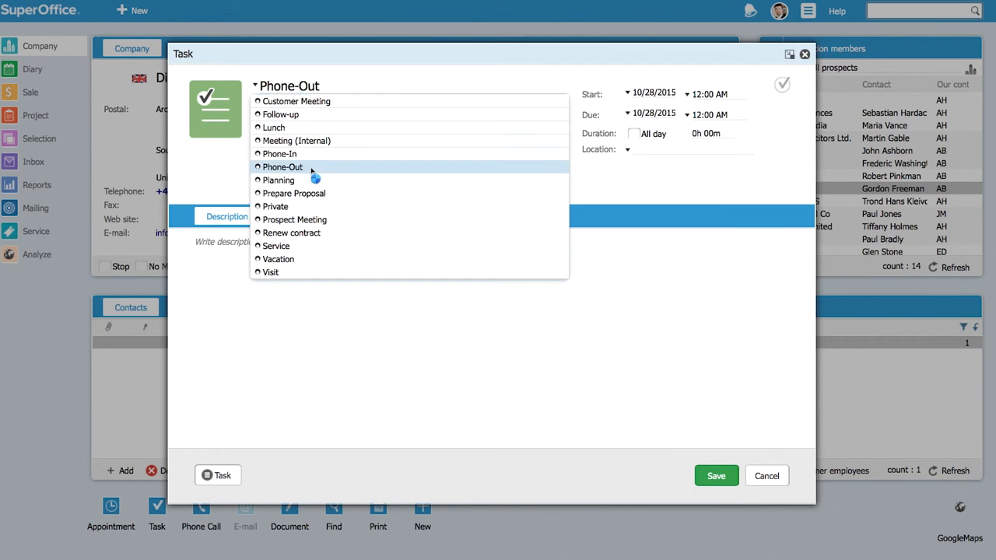
click(283, 167)
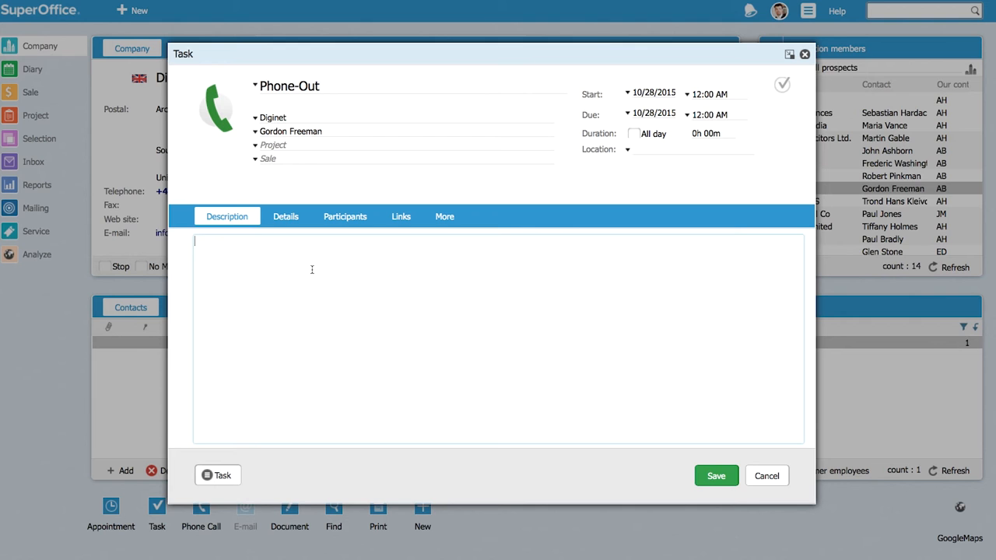
text(Call about our project)
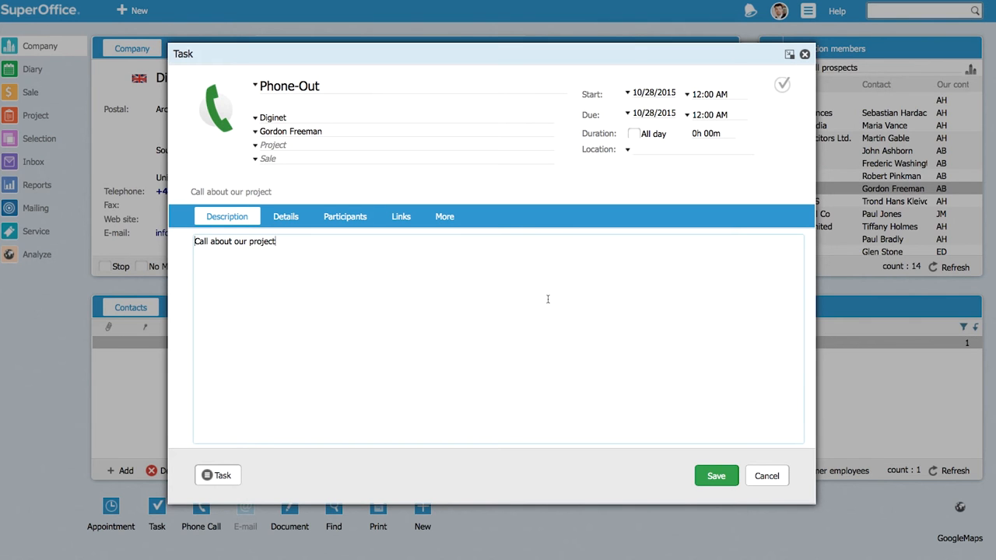
click(716, 476)
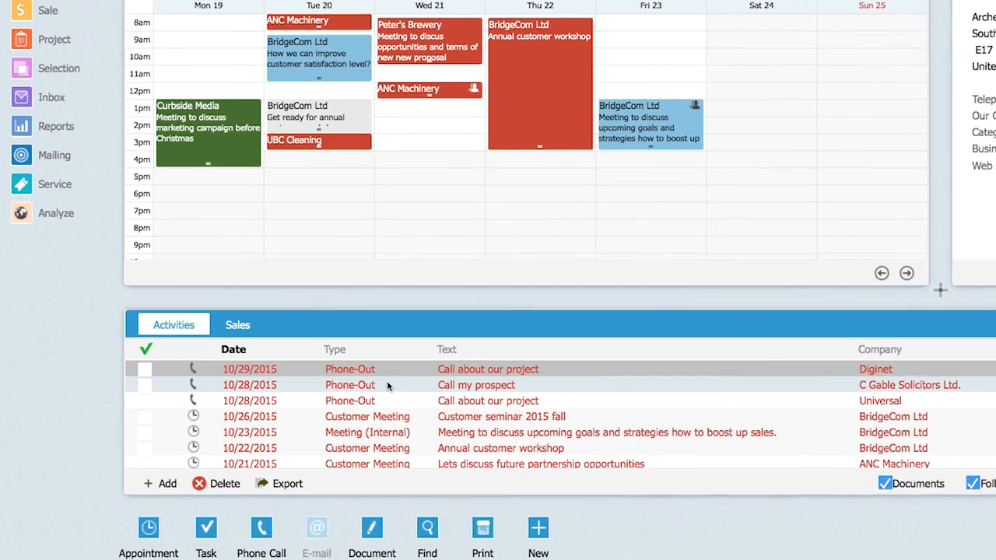
Review the diary's activities list and move to the following week.
scroll(down, 3)
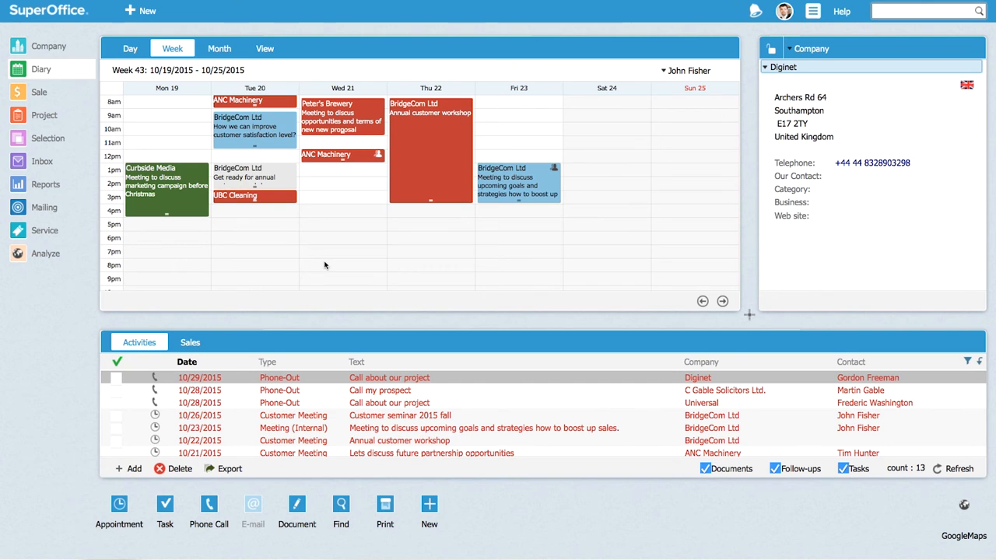
click(722, 302)
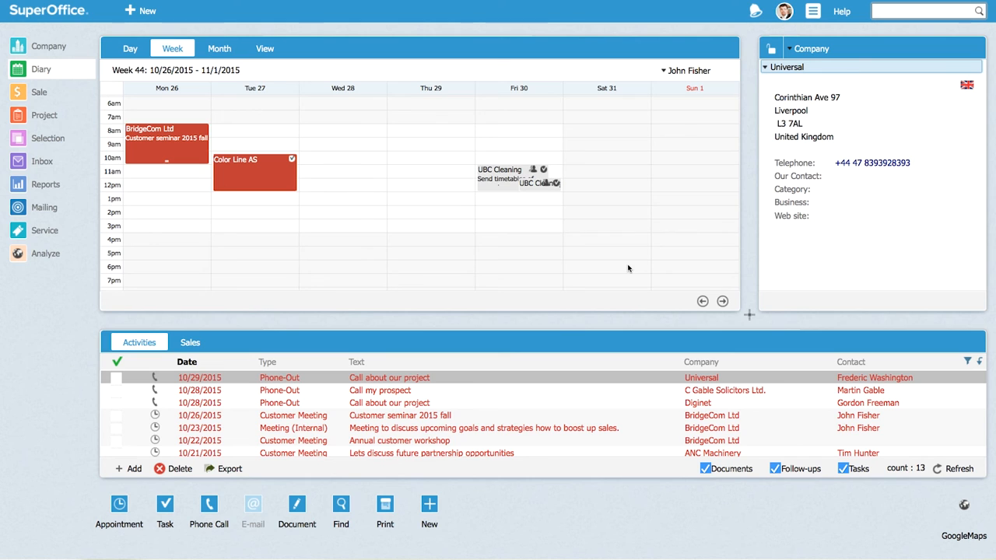
mouse_move(346, 318)
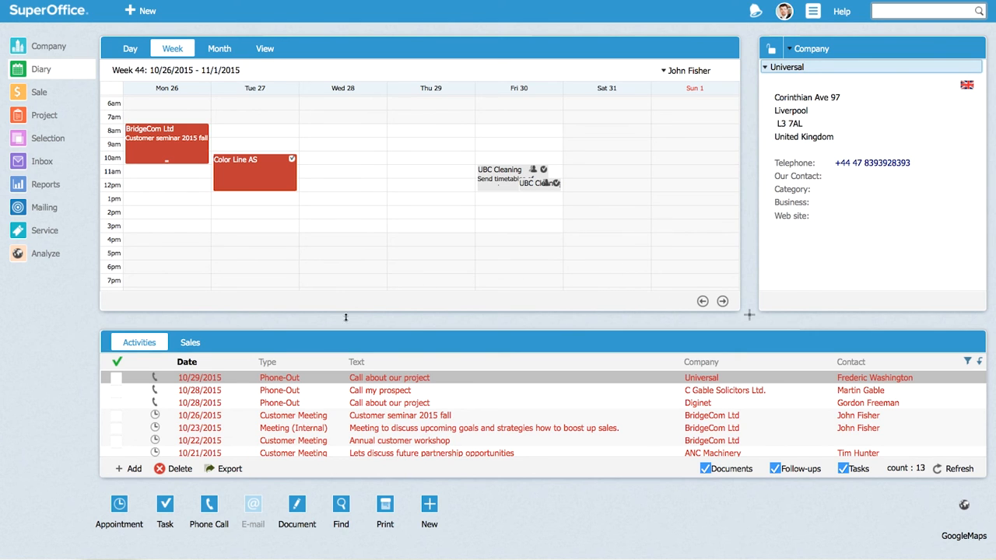
mouse_move(324, 383)
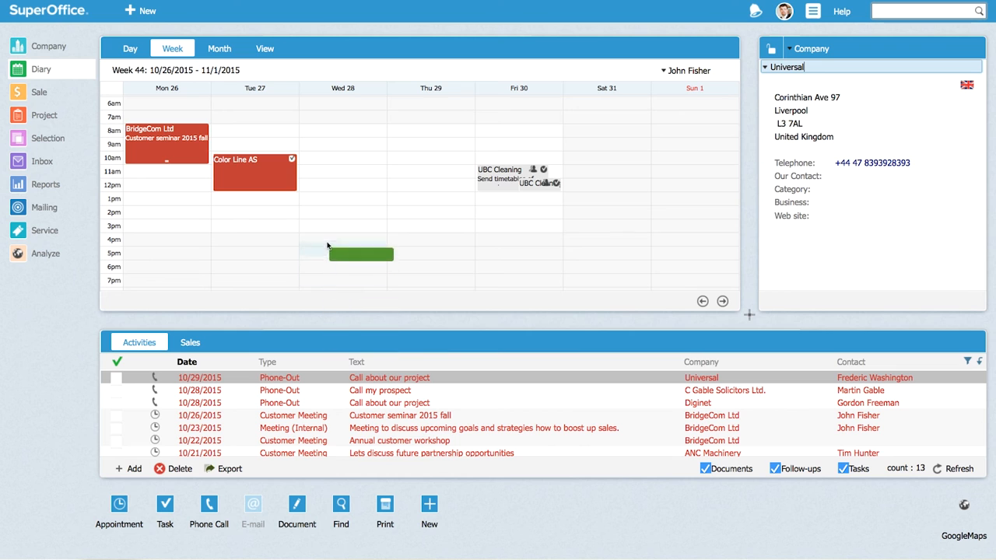
Drag the Universal Phone-Out task onto a Wednesday 28 morning slot.
drag(346, 254, 368, 150)
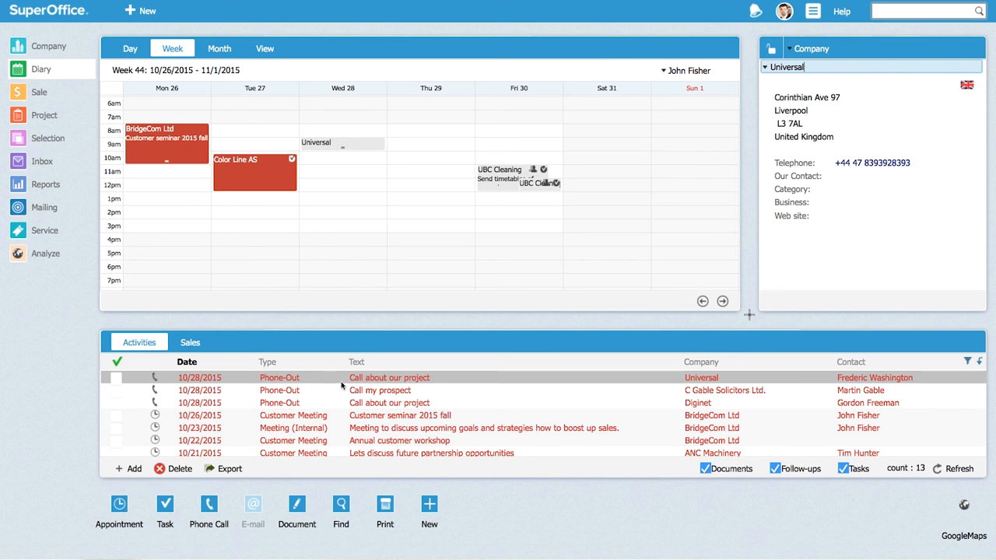
Drag the C Gable Solicitors task onto Wednesday 28 around 12pm, then select the Diginet row.
click(380, 389)
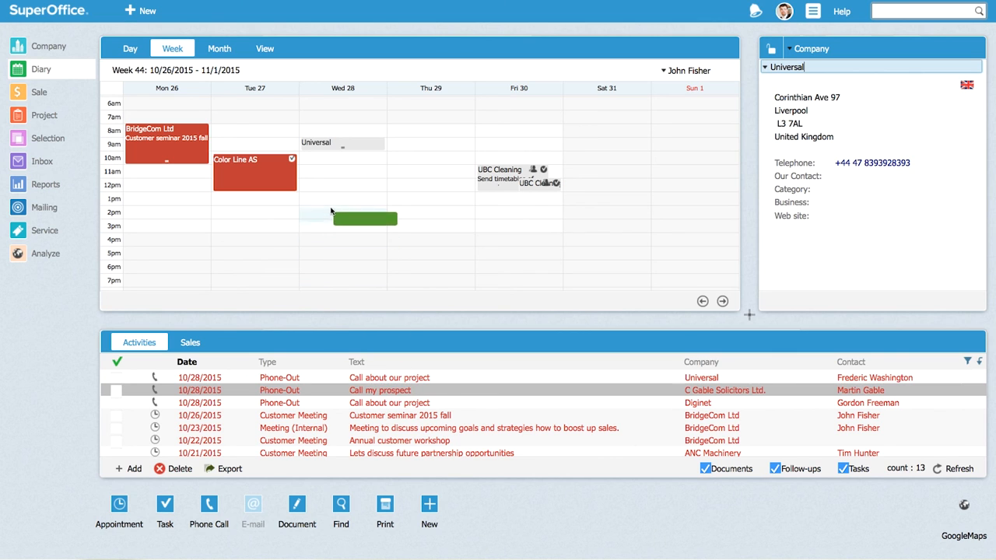
drag(364, 217, 342, 198)
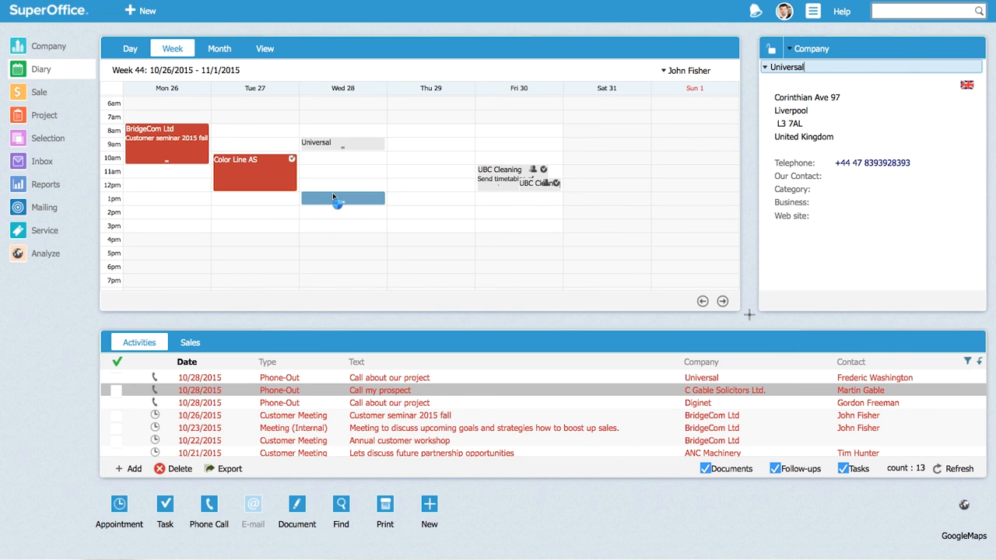
click(724, 389)
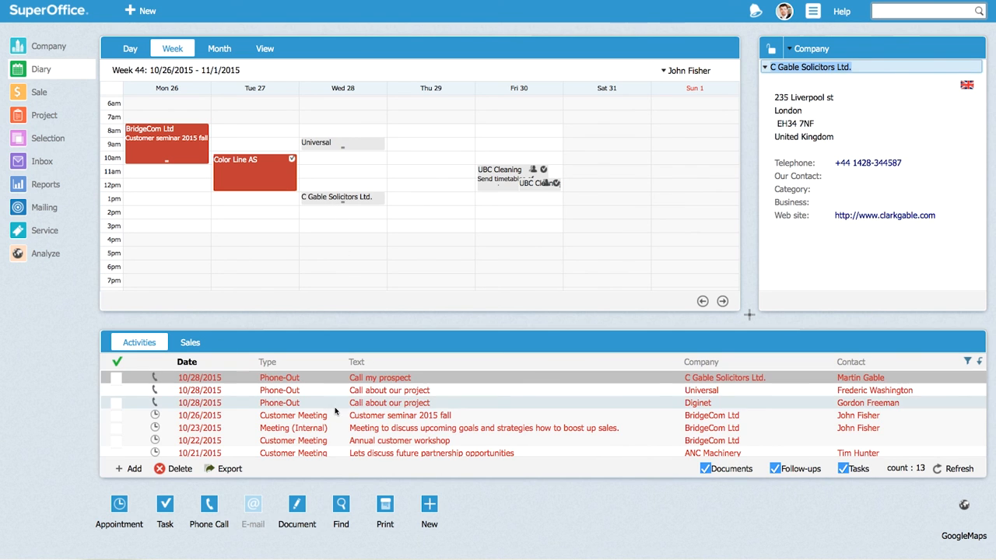
click(389, 402)
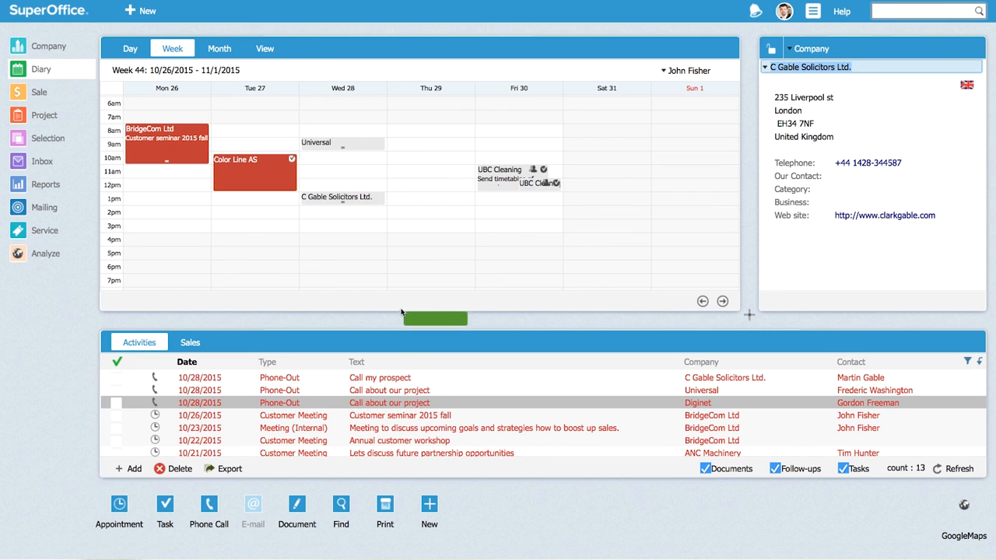